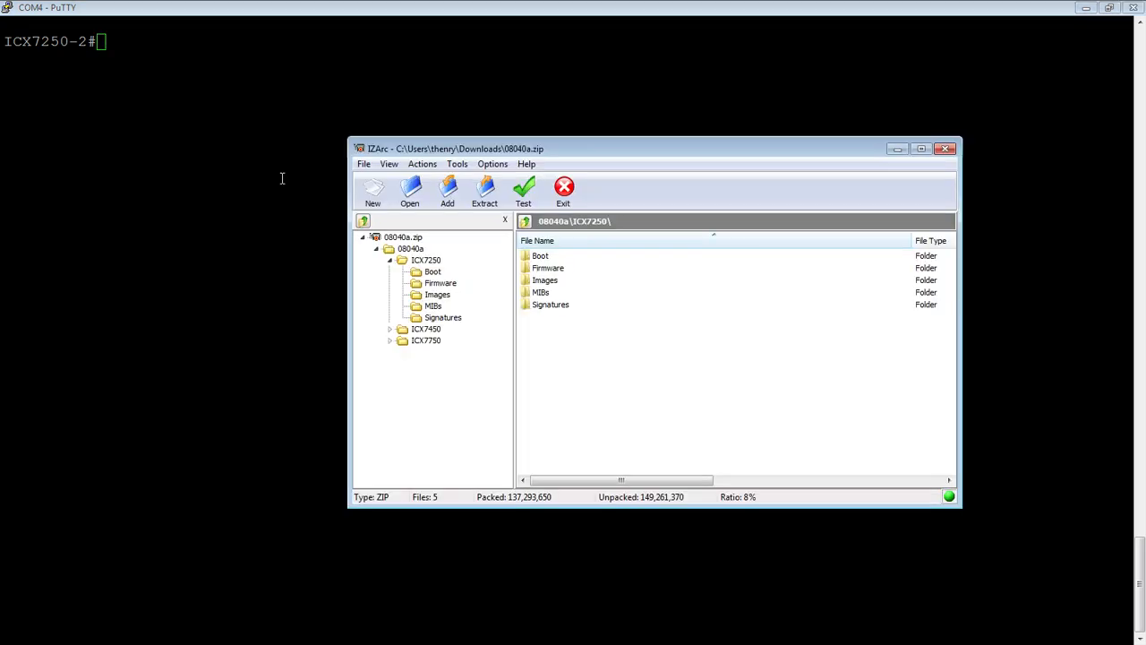
# Shift the IZArc window, return to the 08040a archive root and open the ICX7250 folder
pyautogui.moveTo(651, 149); pyautogui.dragTo(562, 178)
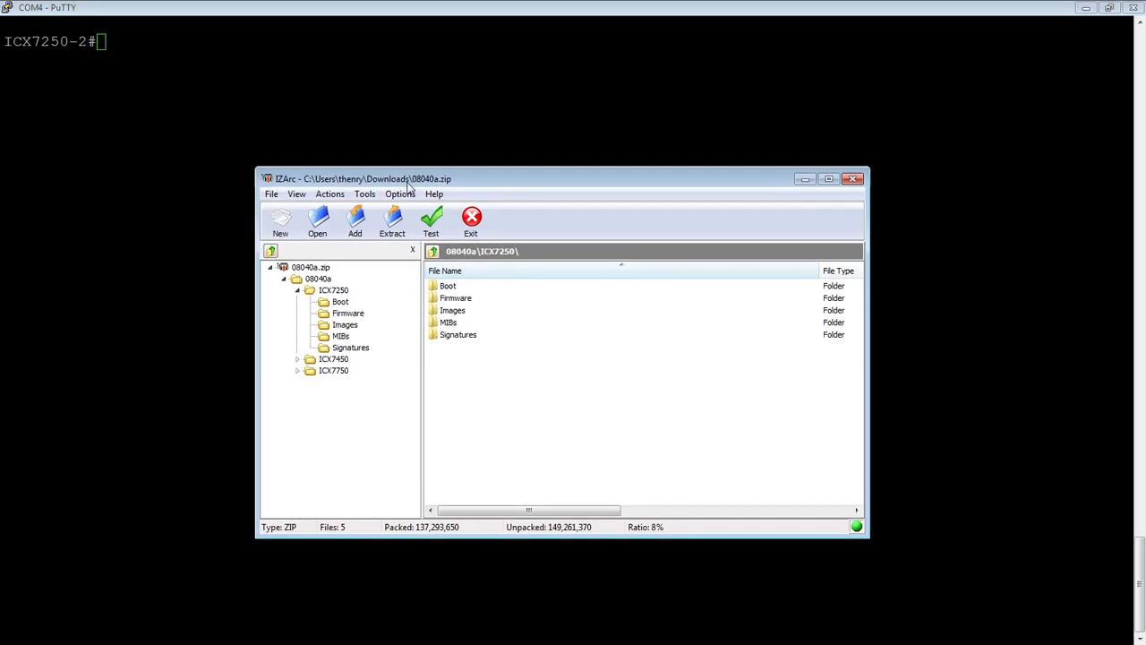
pyautogui.moveTo(308, 276)
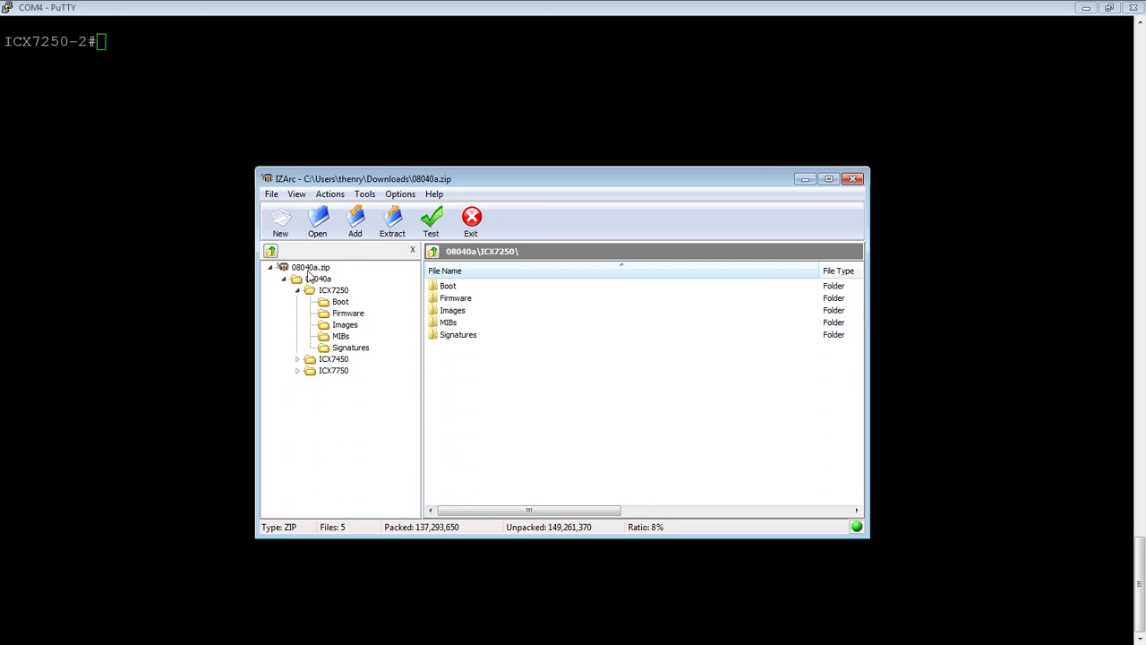
pyautogui.moveTo(365, 287)
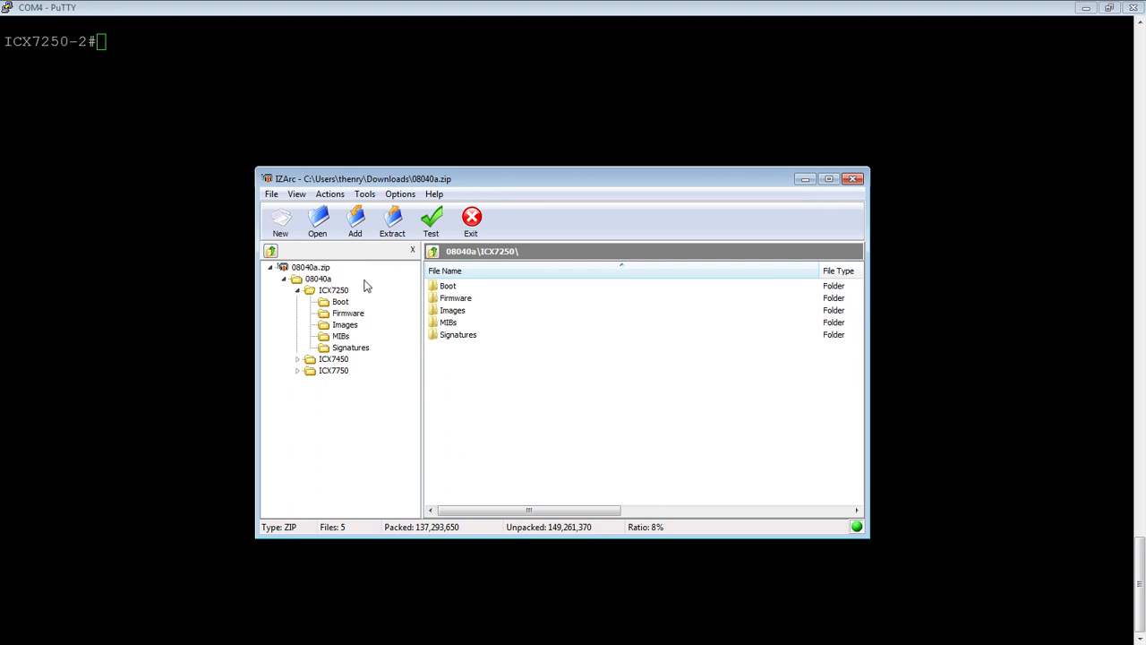
pyautogui.click(317, 278)
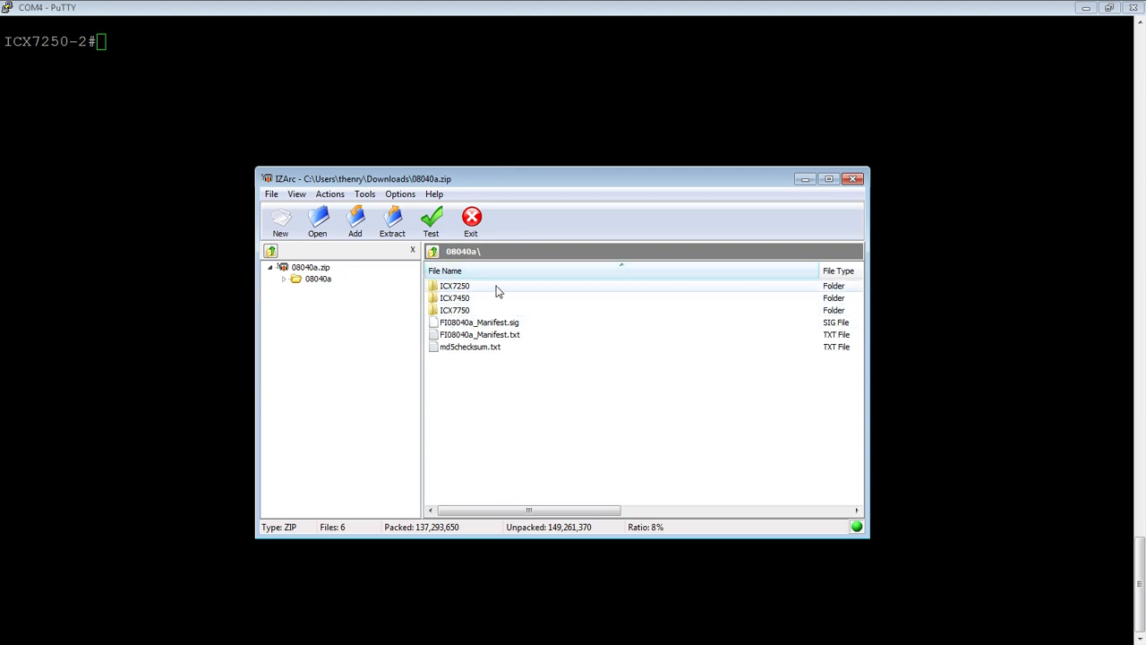
pyautogui.moveTo(497, 310)
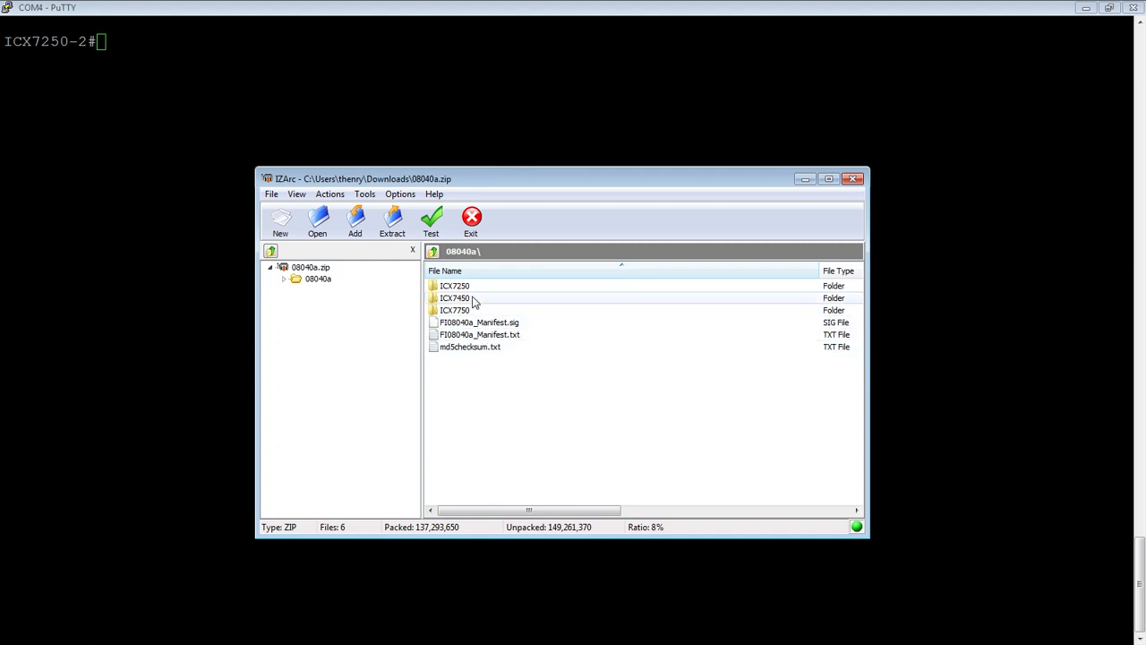
pyautogui.click(454, 286)
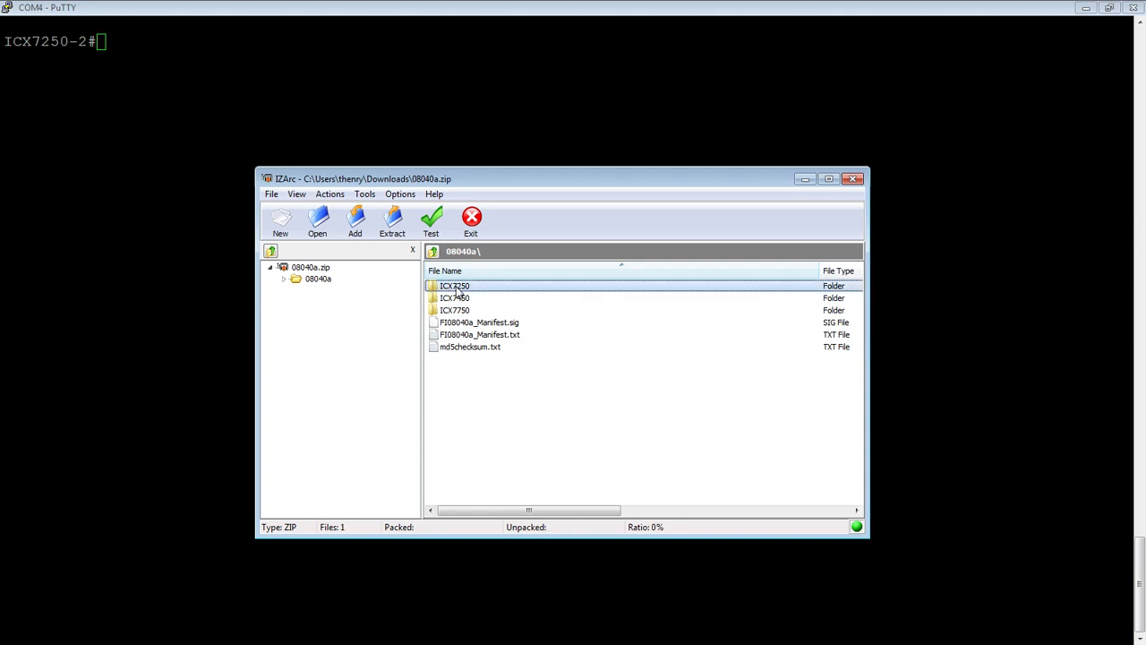
pyautogui.doubleClick(454, 285)
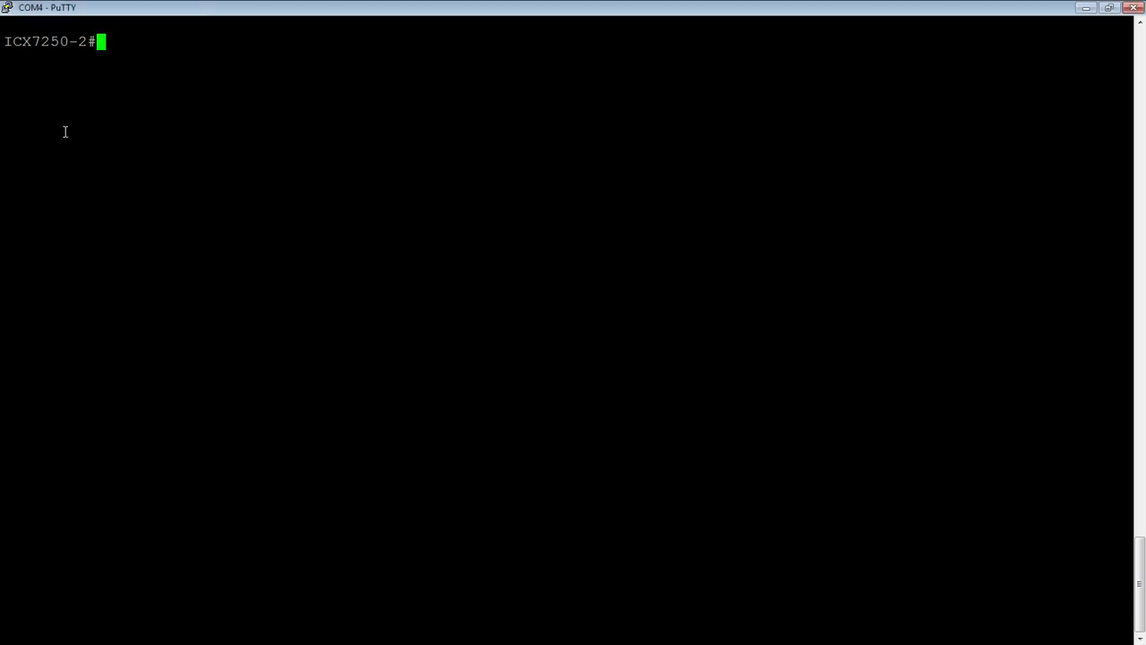
pyautogui.moveTo(182, 86)
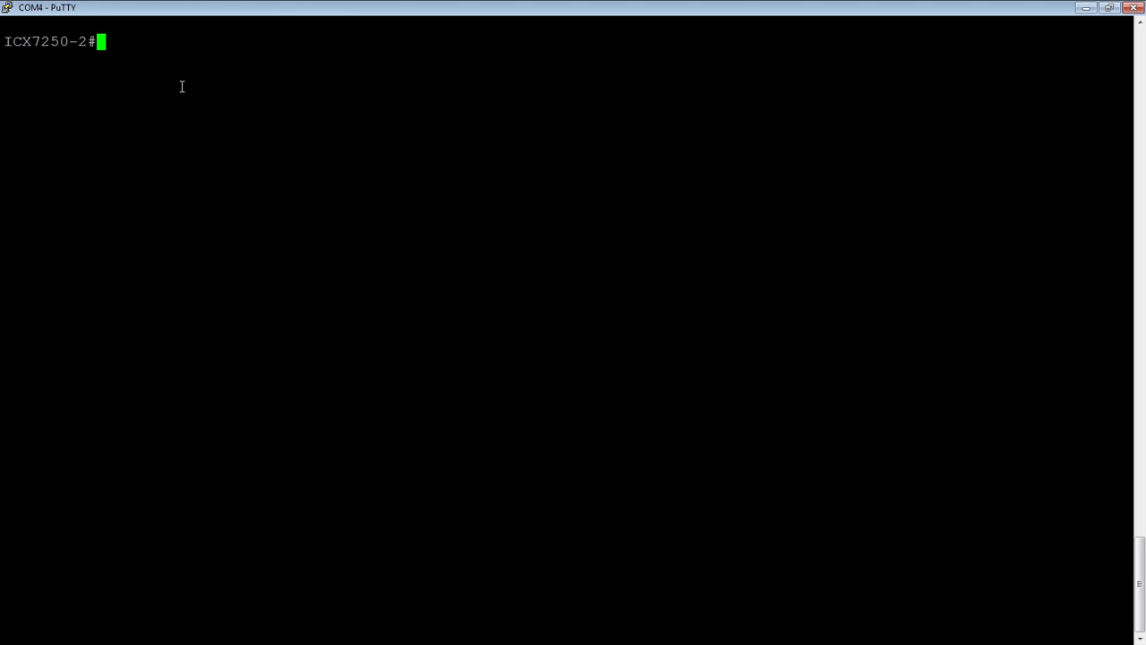
# Enter copy in the switch console to list its source options
pyautogui.write('copy')
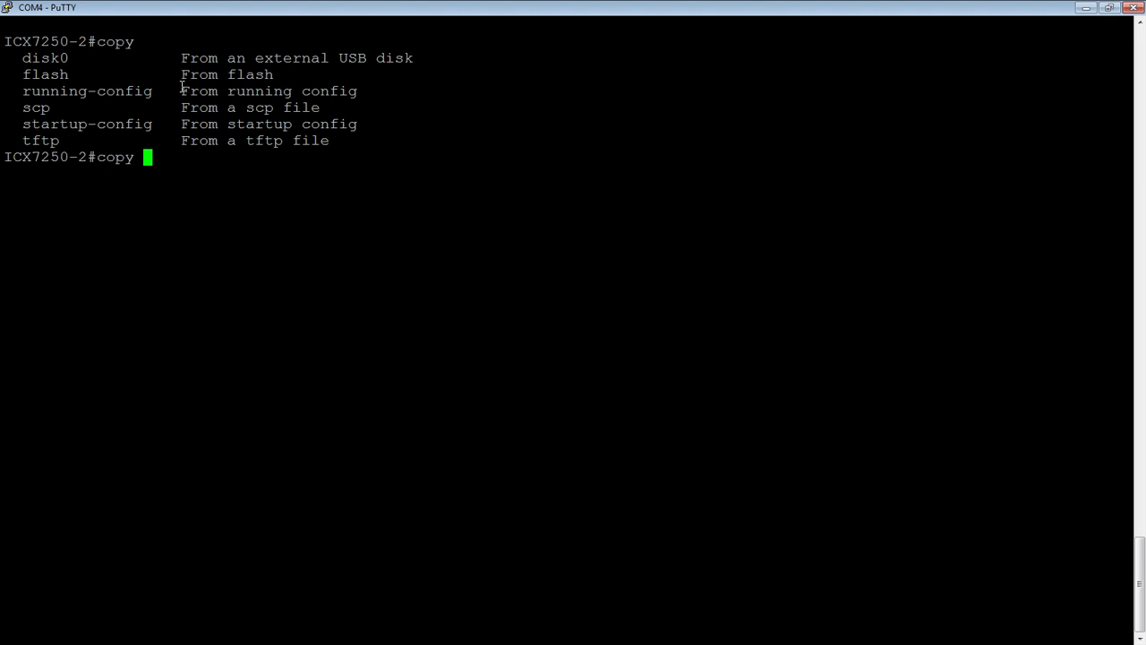
# Extend the command to copy tftp system-manifest, listing destinations and TFTP address formats
pyautogui.write('tftp')
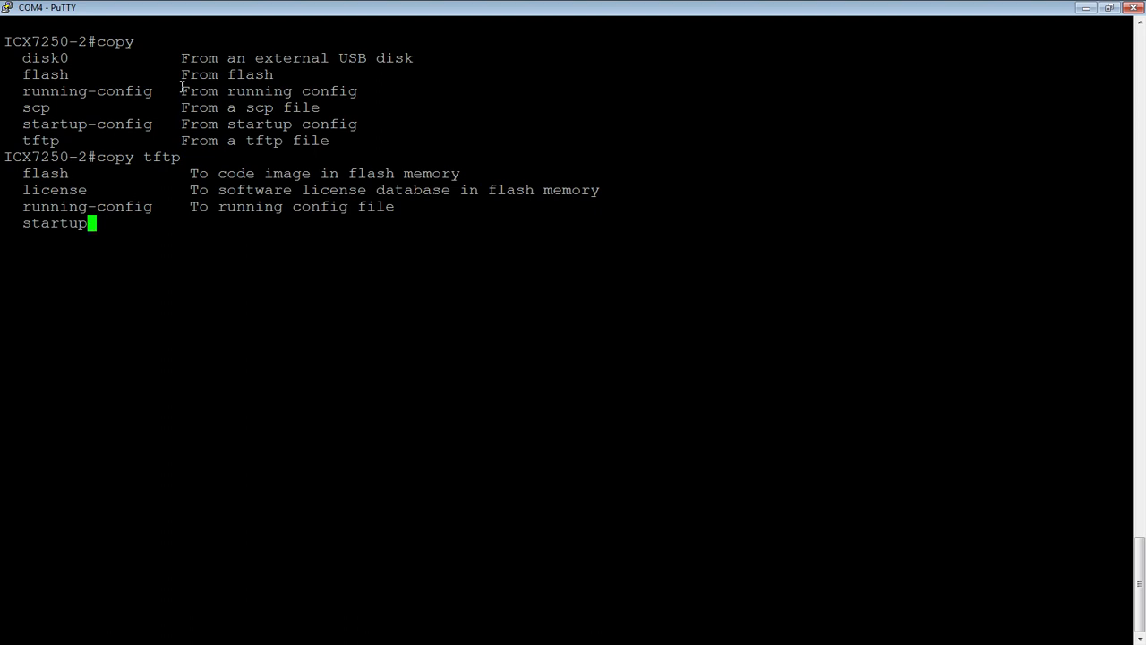
pyautogui.press('Return')
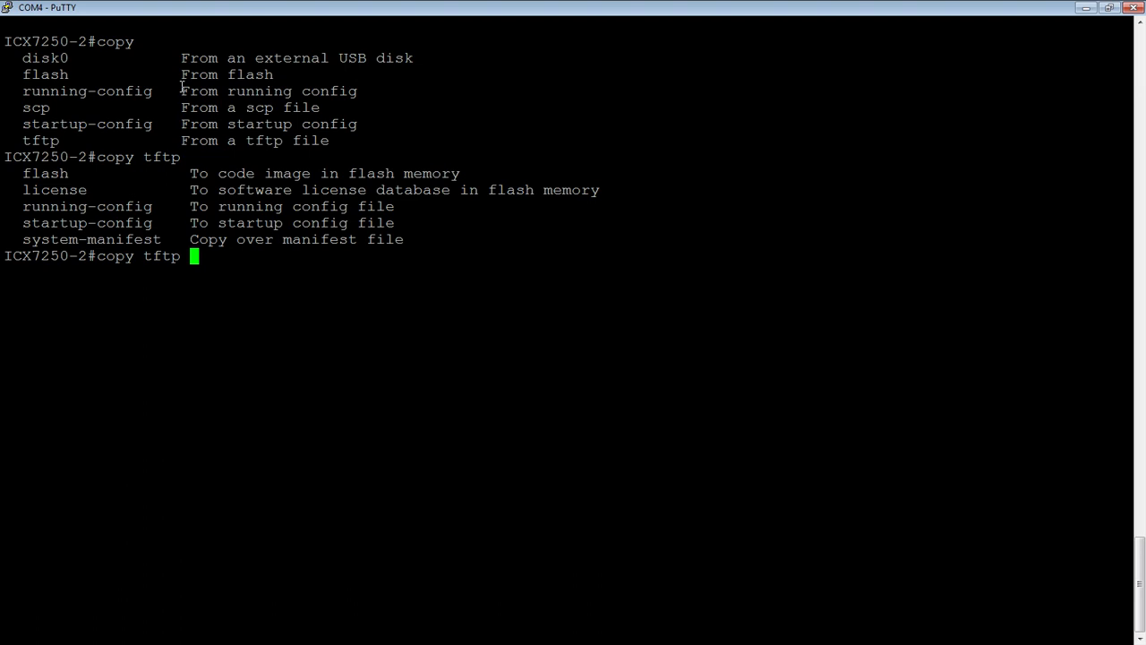
pyautogui.write('system-')
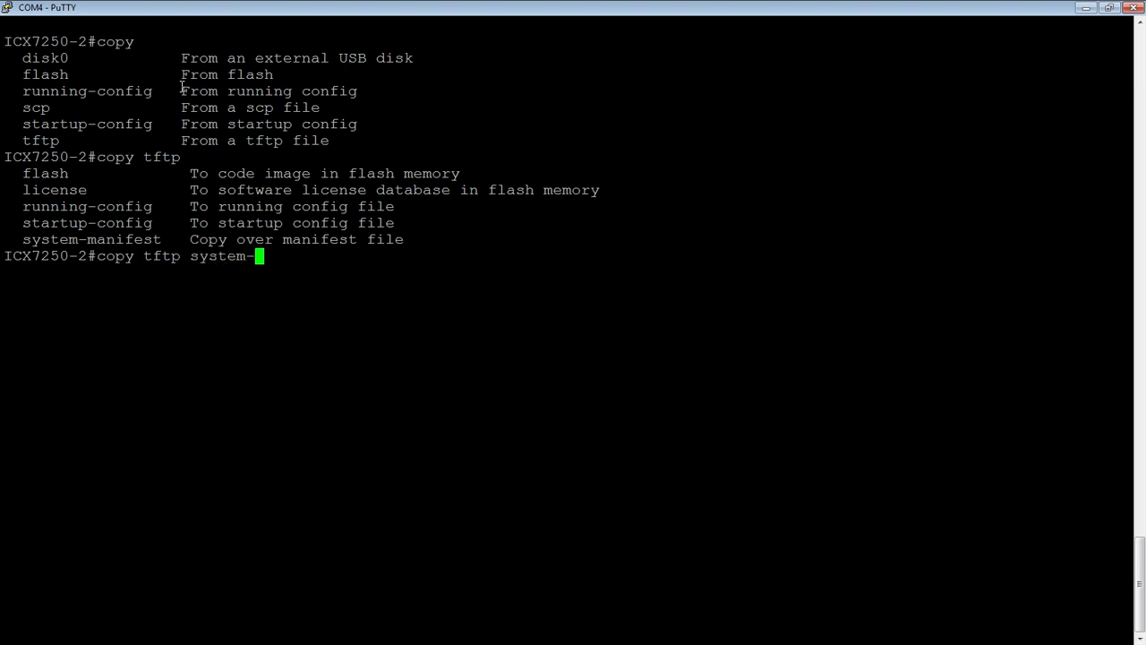
pyautogui.write('manifest')
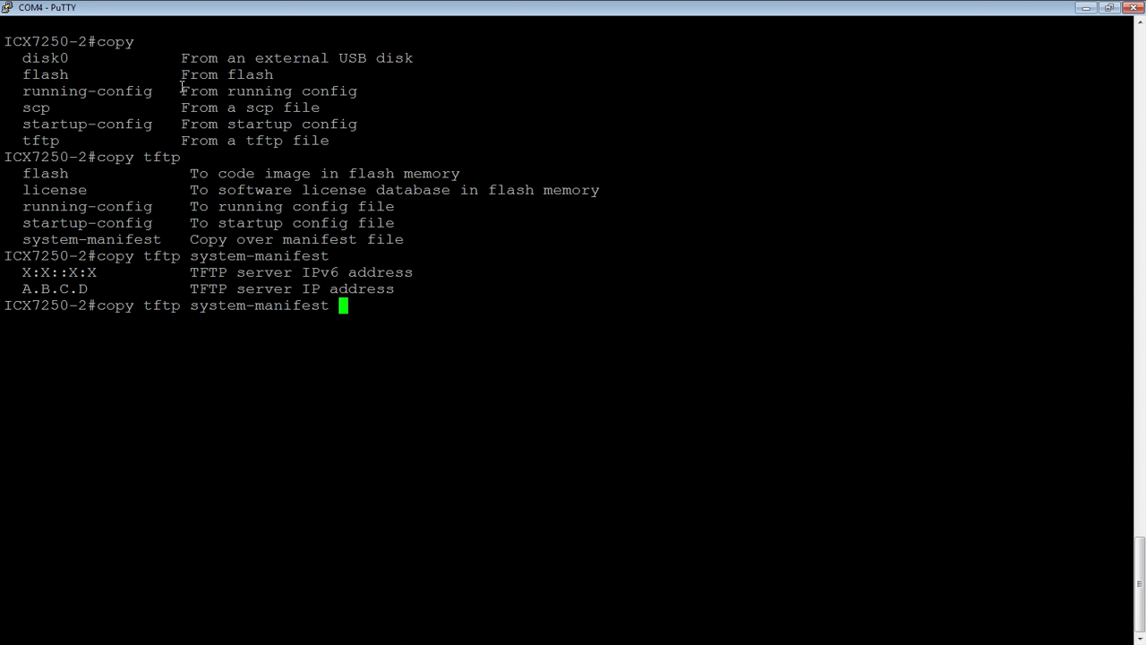
# Add server 192.168.1.58 and manifest 08040a/FI08040a_Manifest.txt to the copy command
pyautogui.write('192.168.')
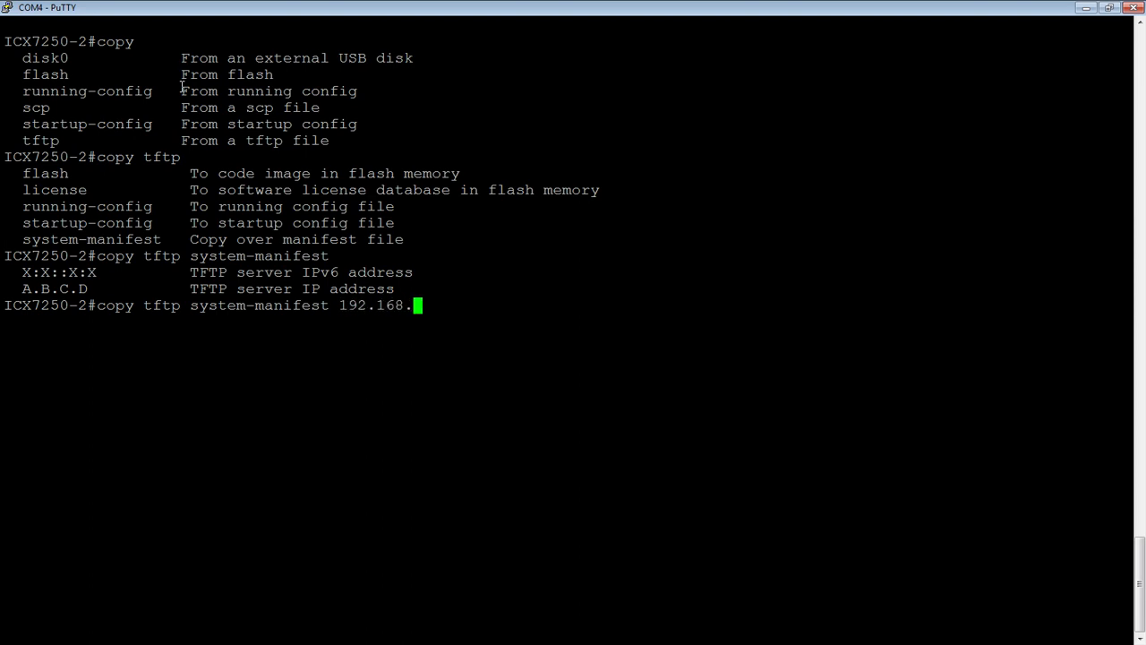
pyautogui.write('1.58')
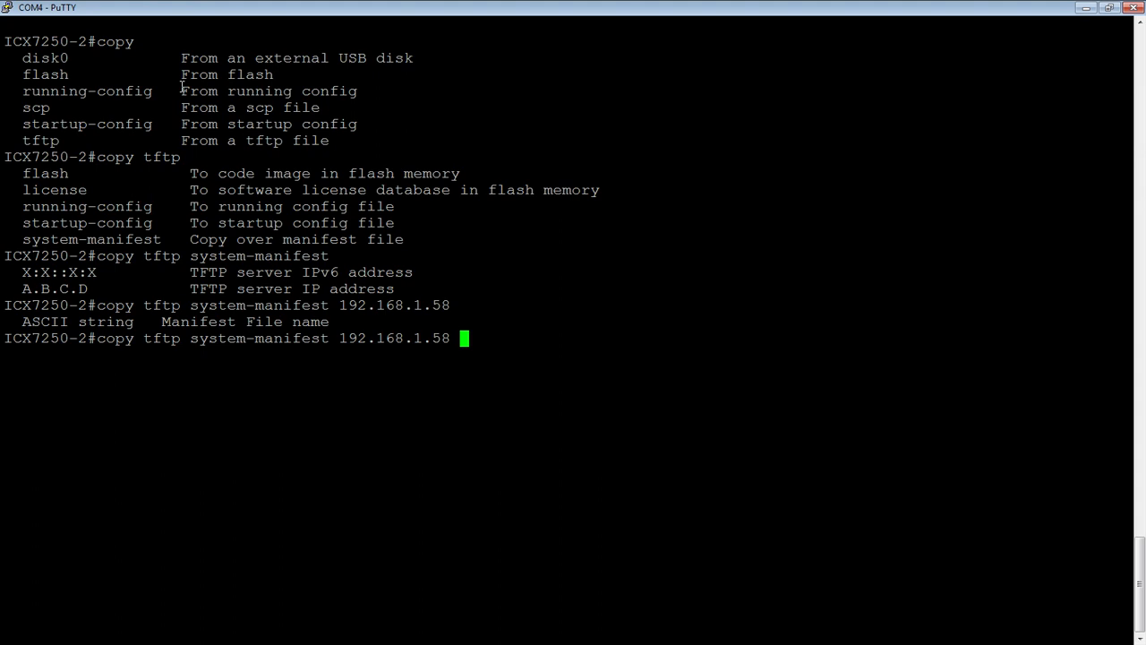
pyautogui.write('080')
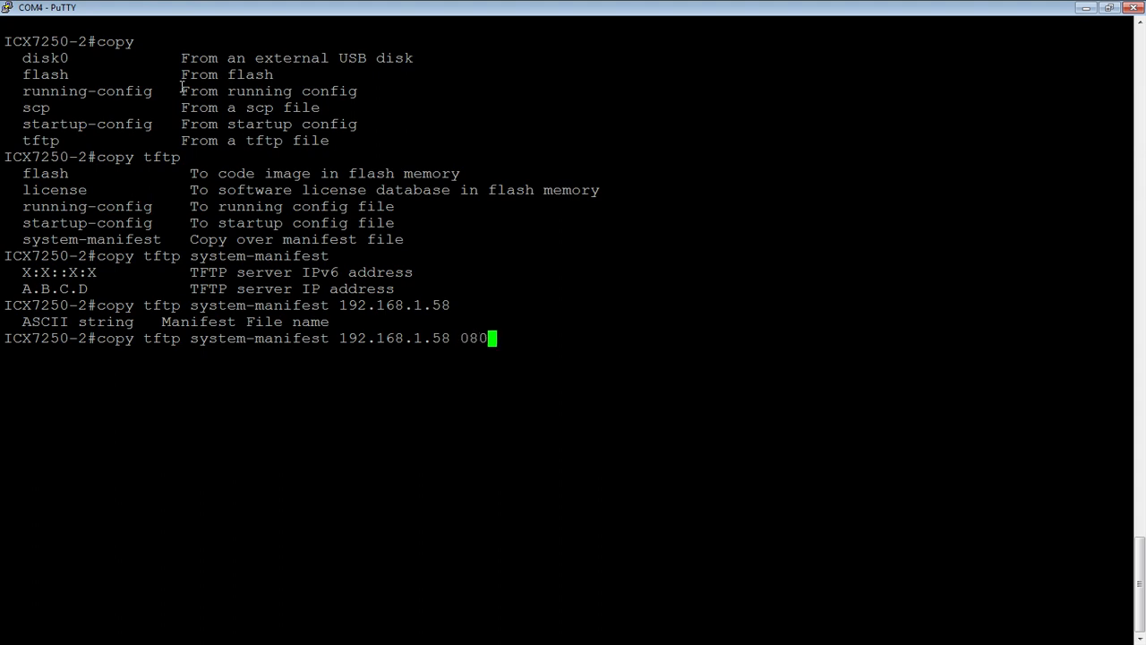
pyautogui.write('40a')
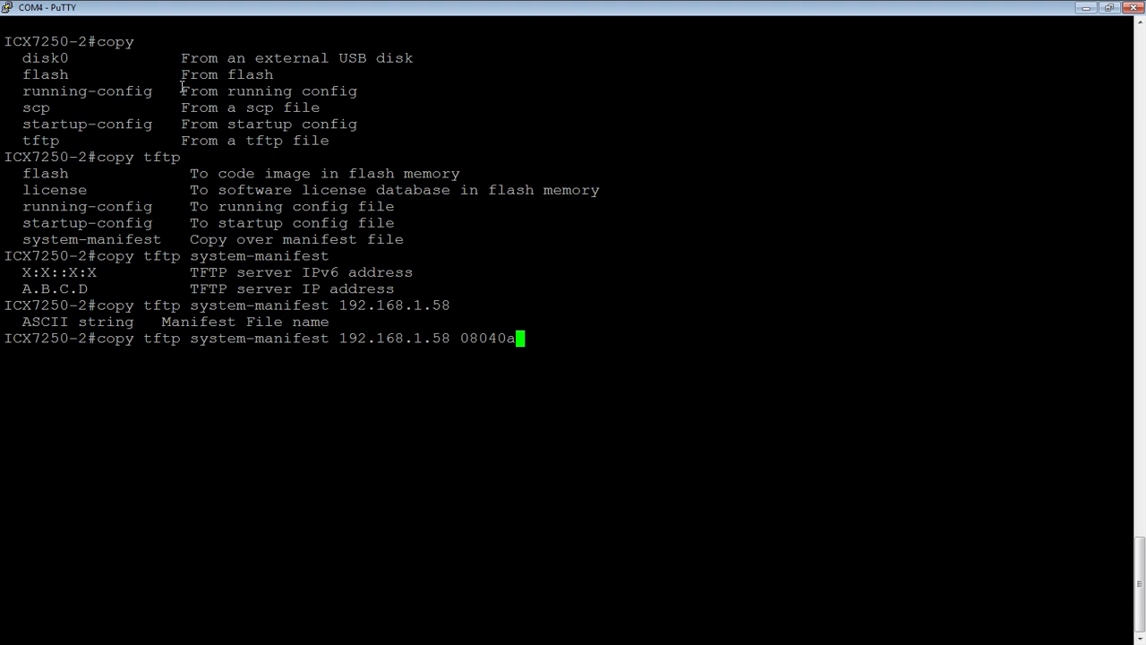
pyautogui.write('/')
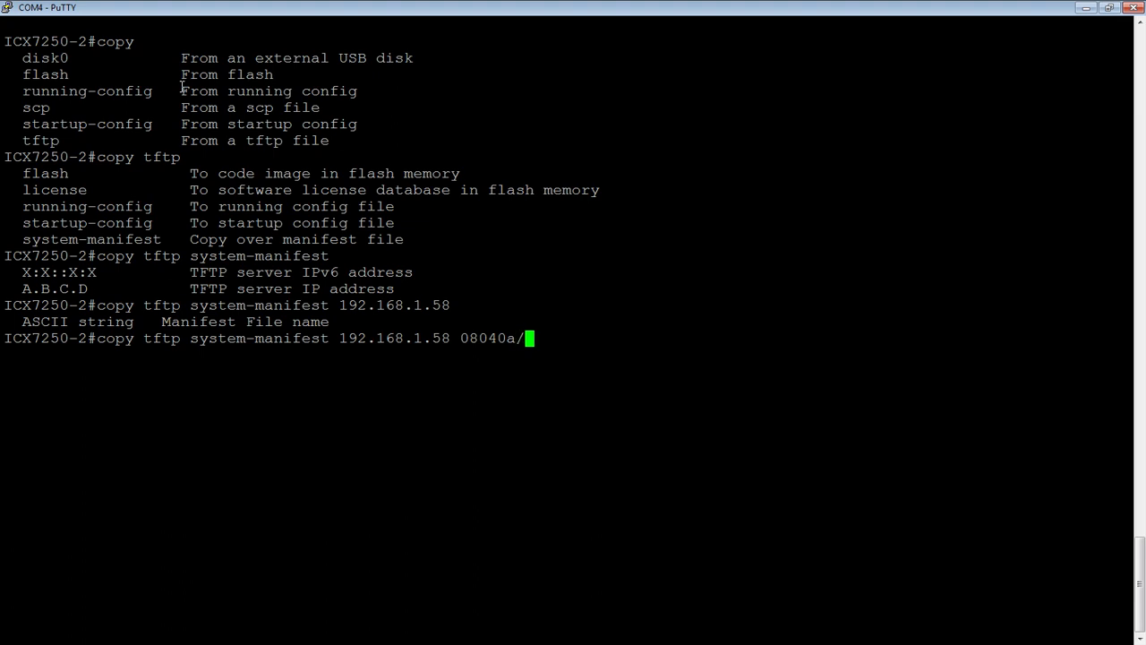
pyautogui.write('FI080')
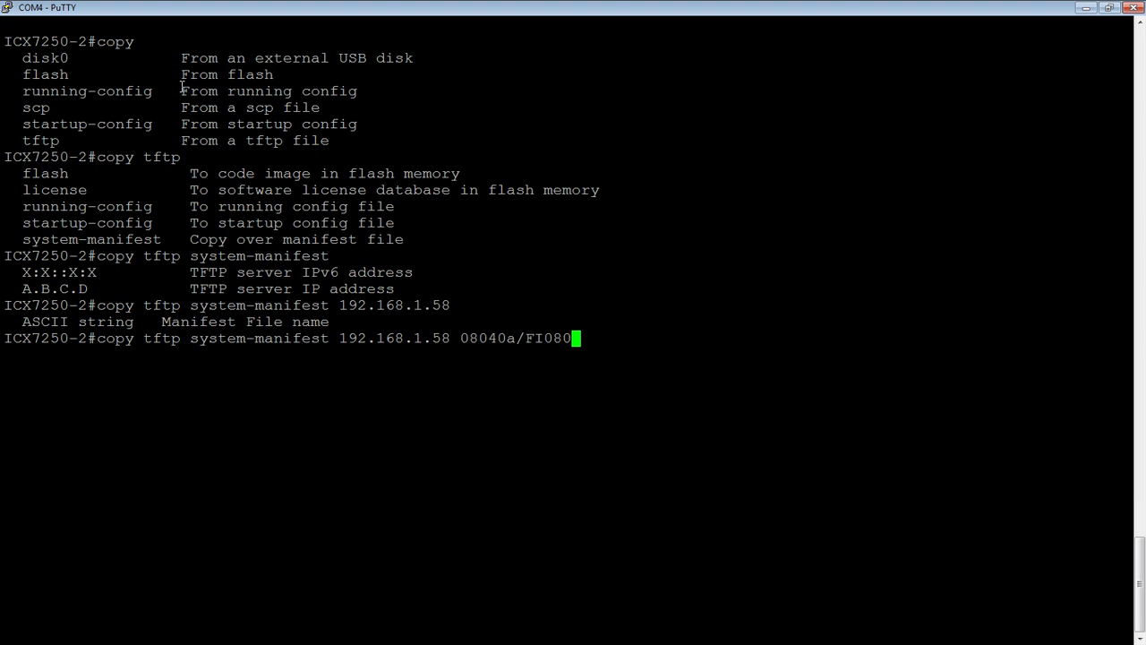
pyautogui.write('40a')
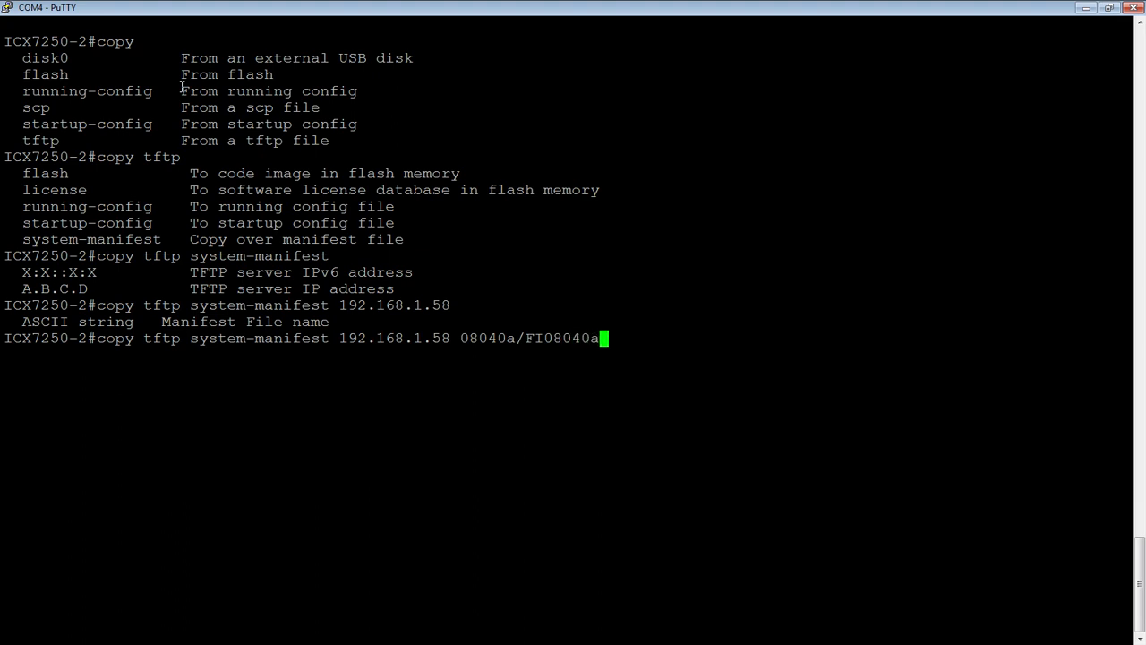
pyautogui.write('_Mani')
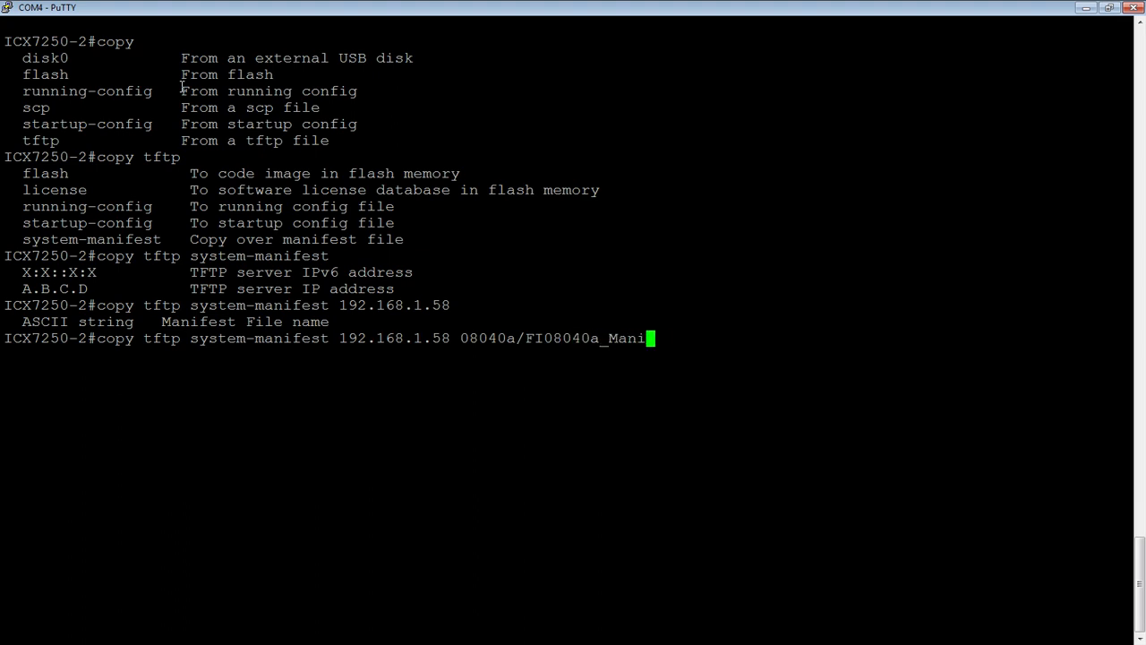
pyautogui.write('fest')
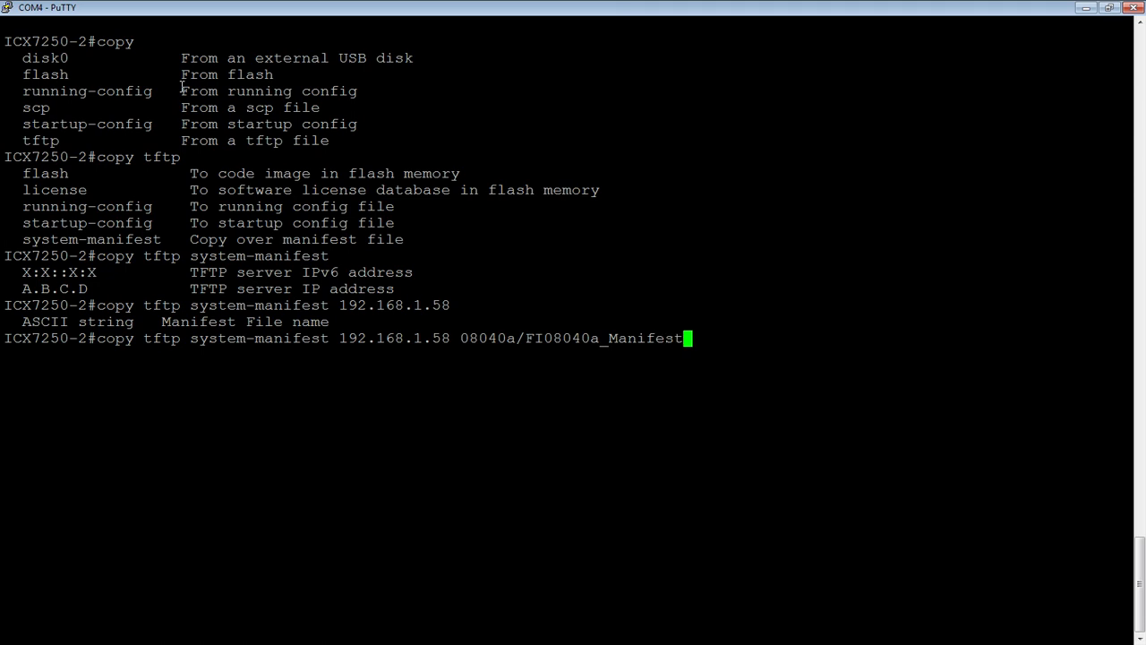
pyautogui.write('.txt')
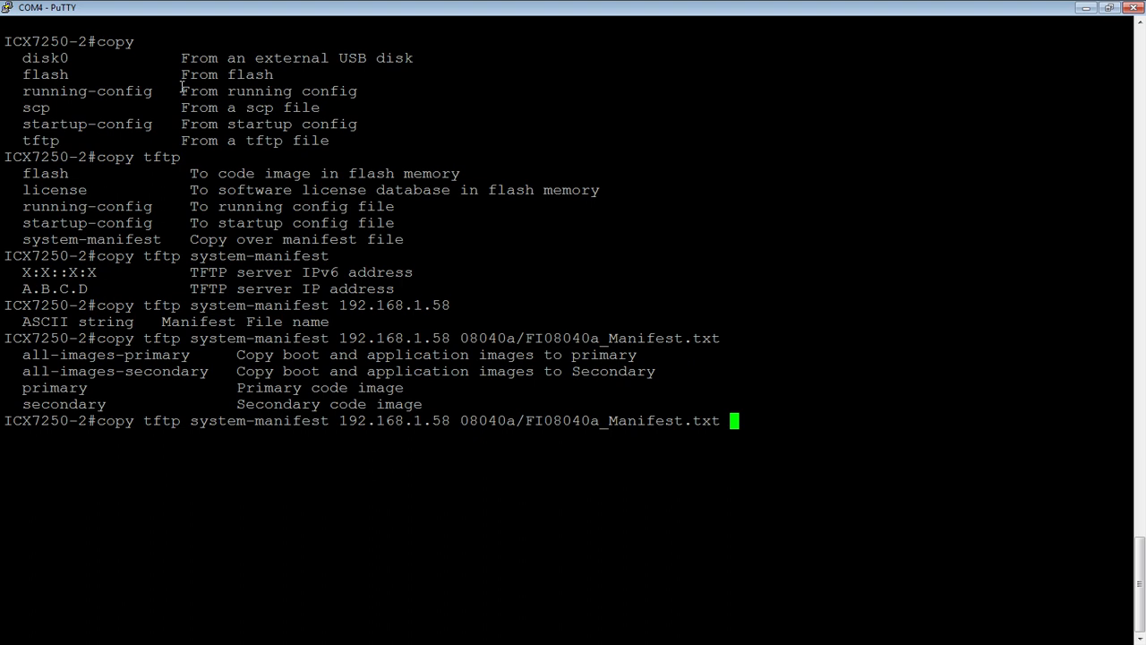
# Append all-images-sec to the manifest copy command and run it
pyautogui.write('all-ima')
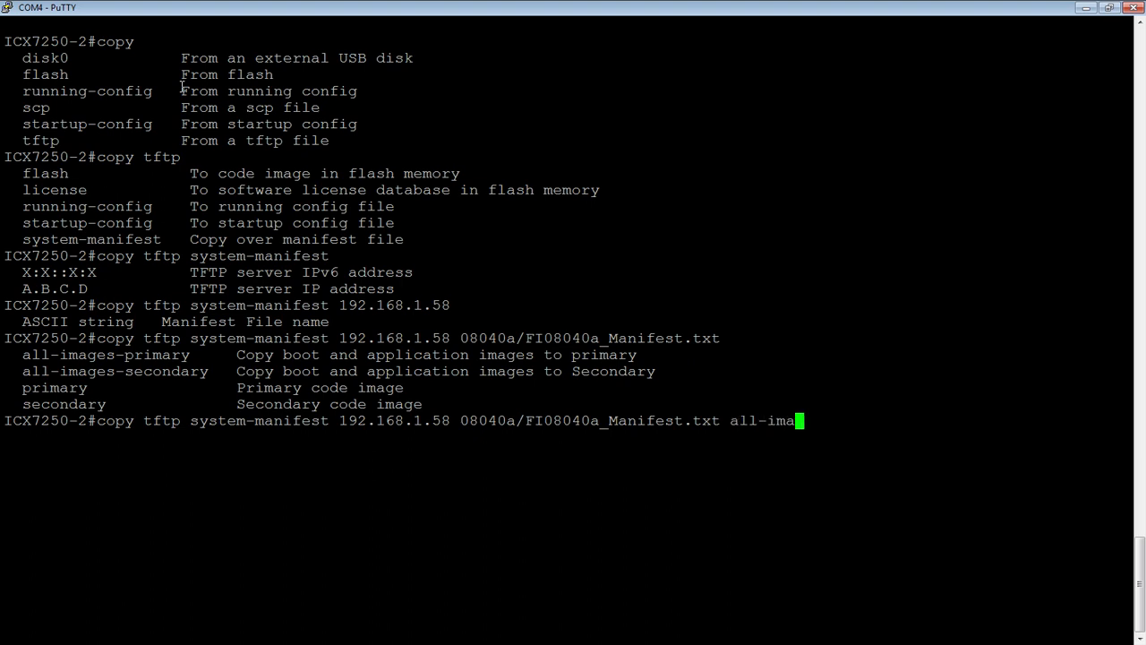
pyautogui.write('ges')
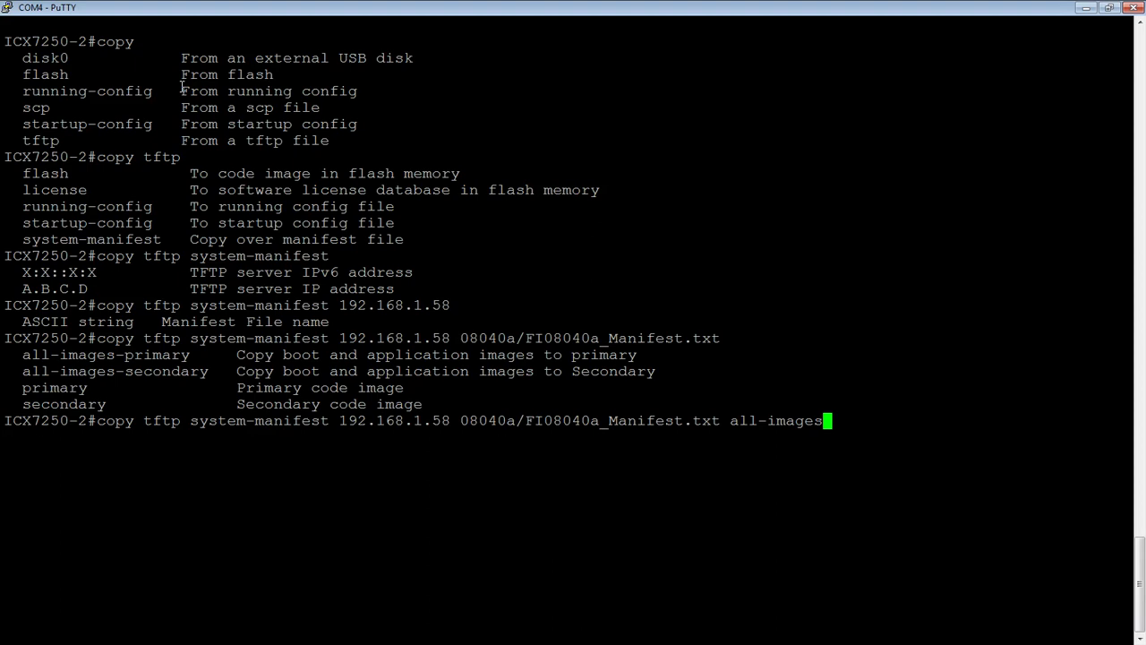
pyautogui.write('-p')
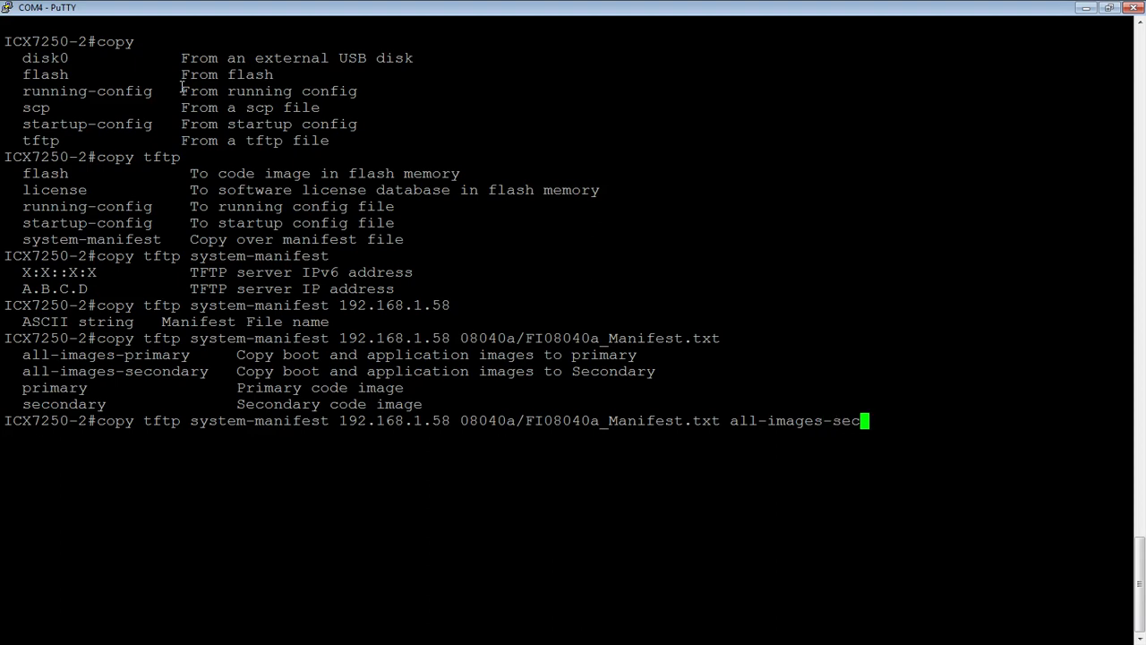
pyautogui.press('Return')
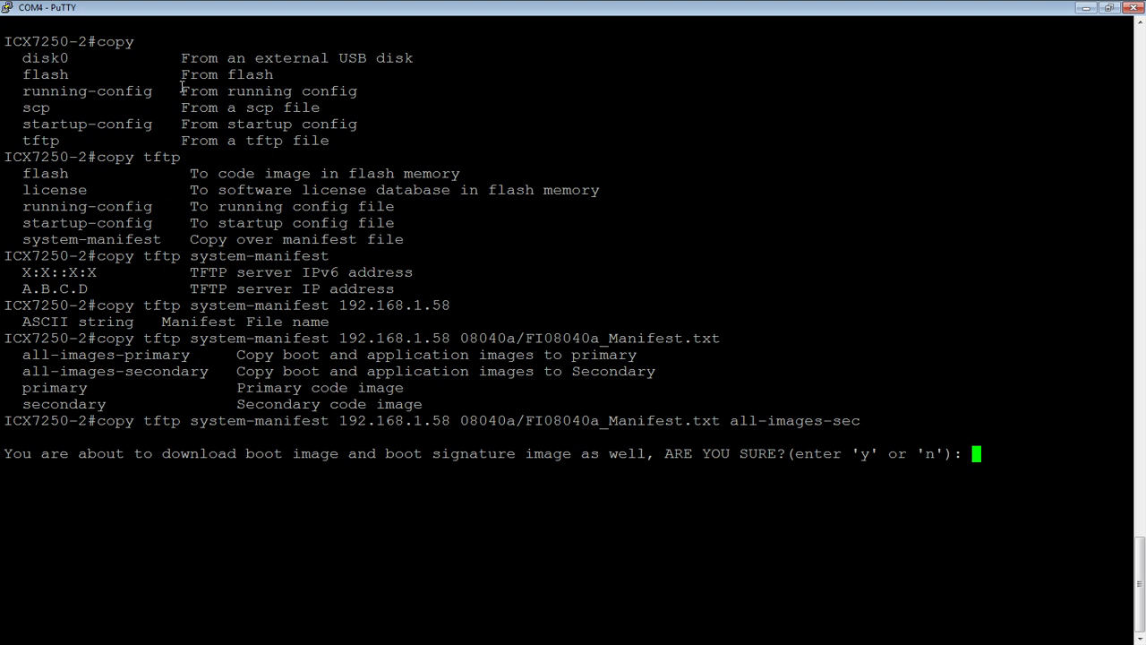
# Confirm the download with y and follow the manifest, signature and buffer loading progress
pyautogui.write('y')
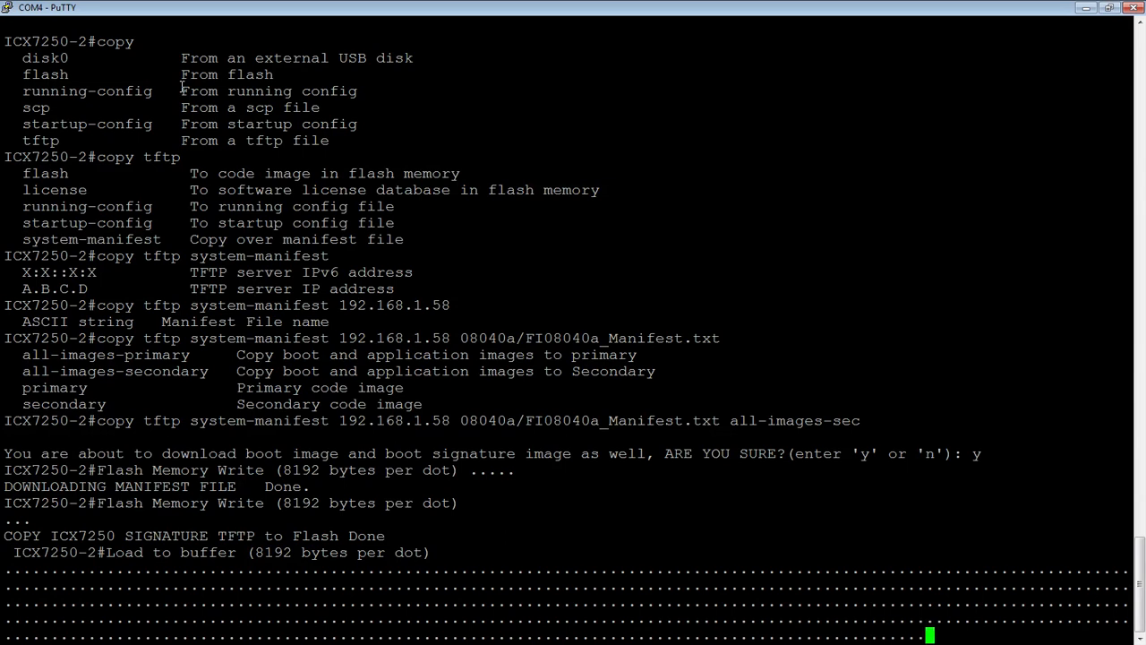
pyautogui.scroll(-3)
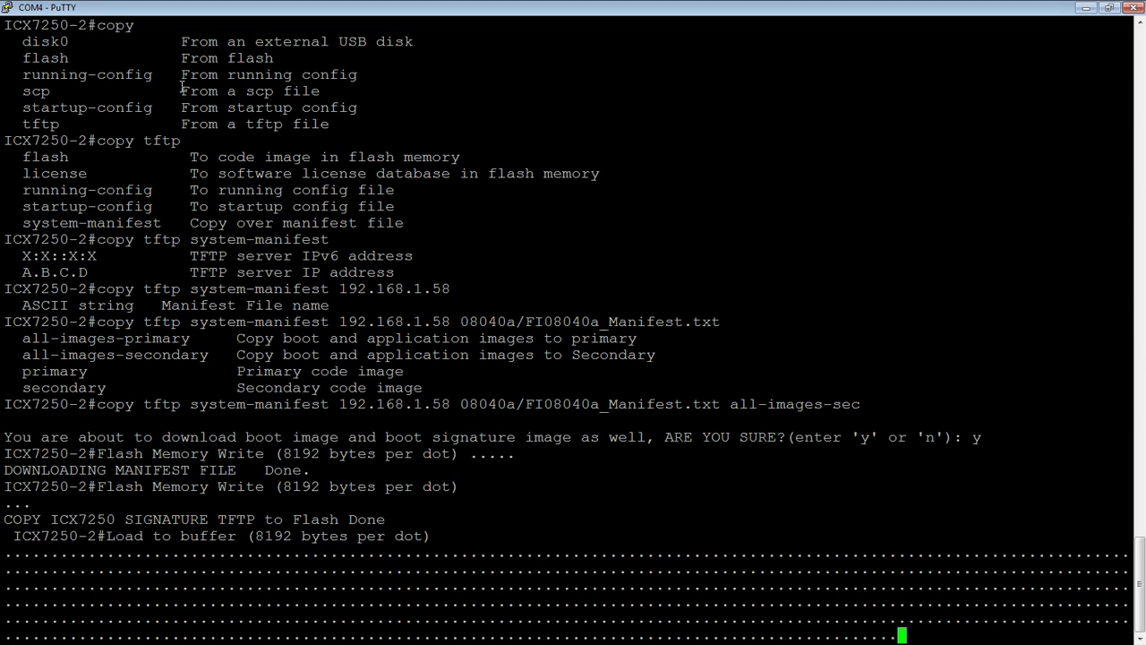
pyautogui.scroll(-3)
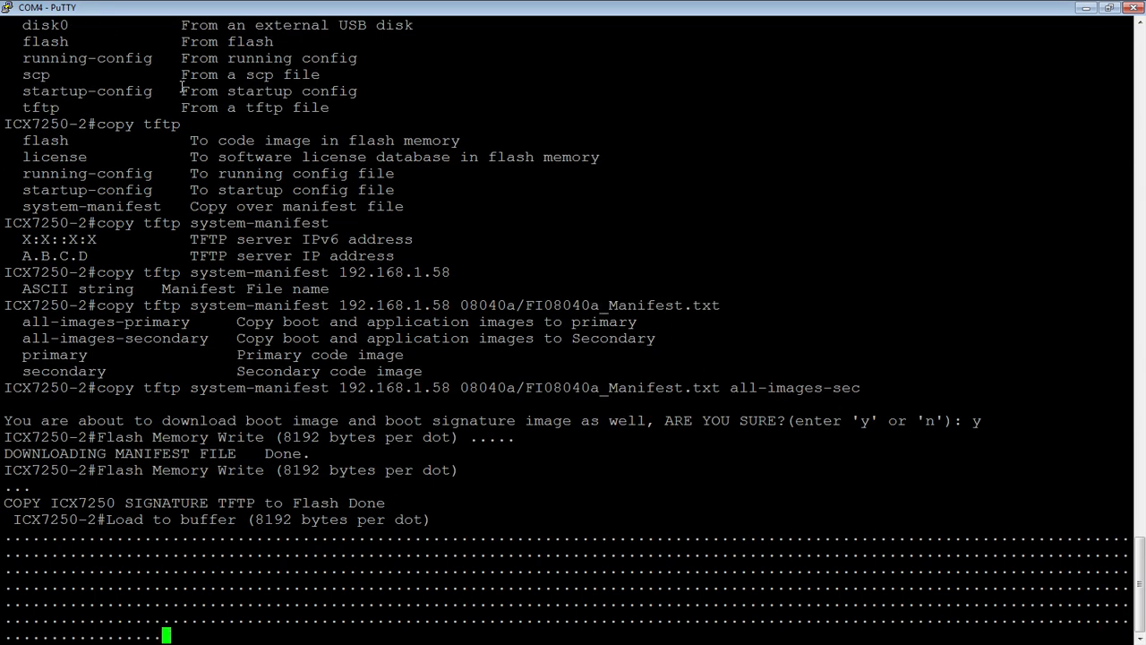